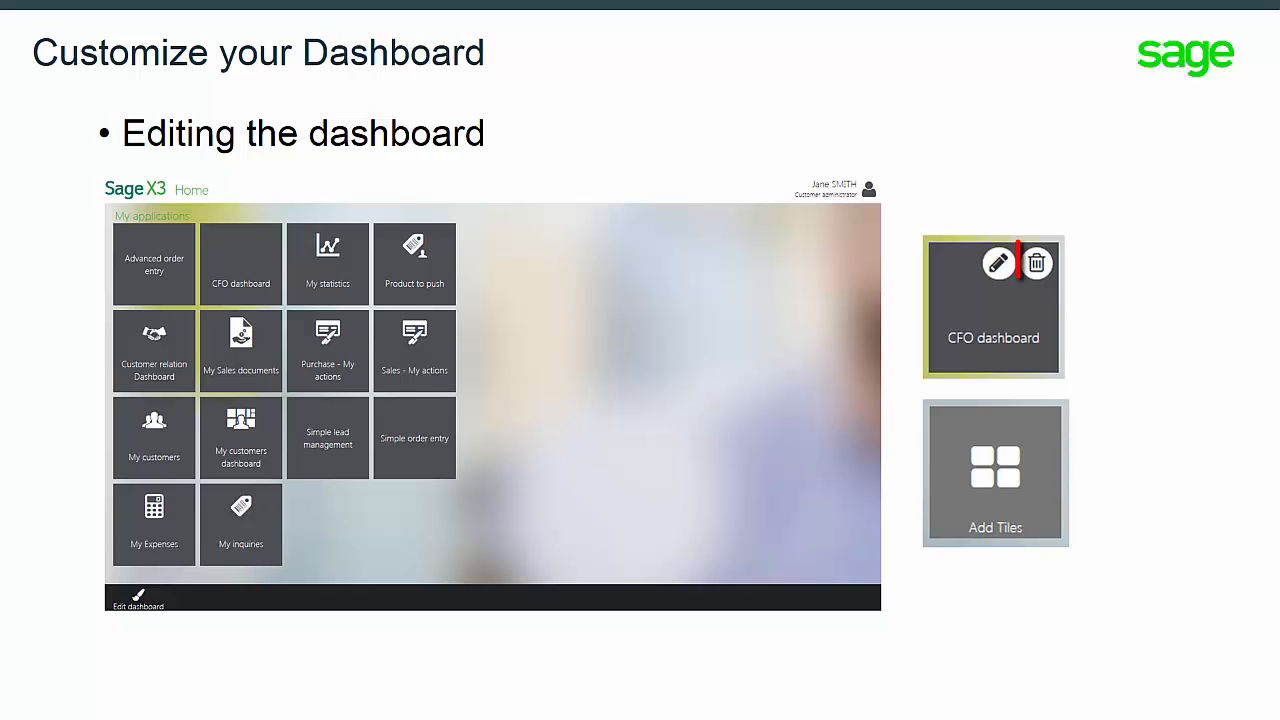
mouse_move(998, 264)
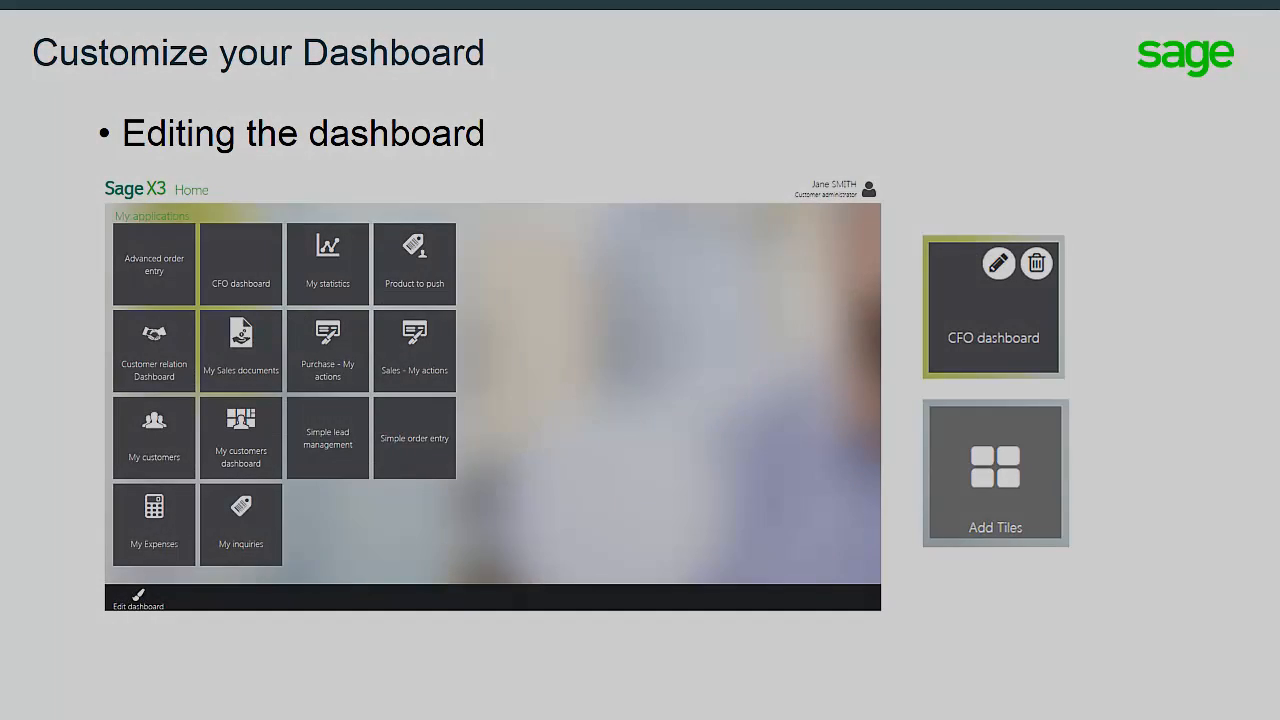
- Advance to the 'Edit dashboard – IOS' slide and point out Config Page in the left panel
key(right)
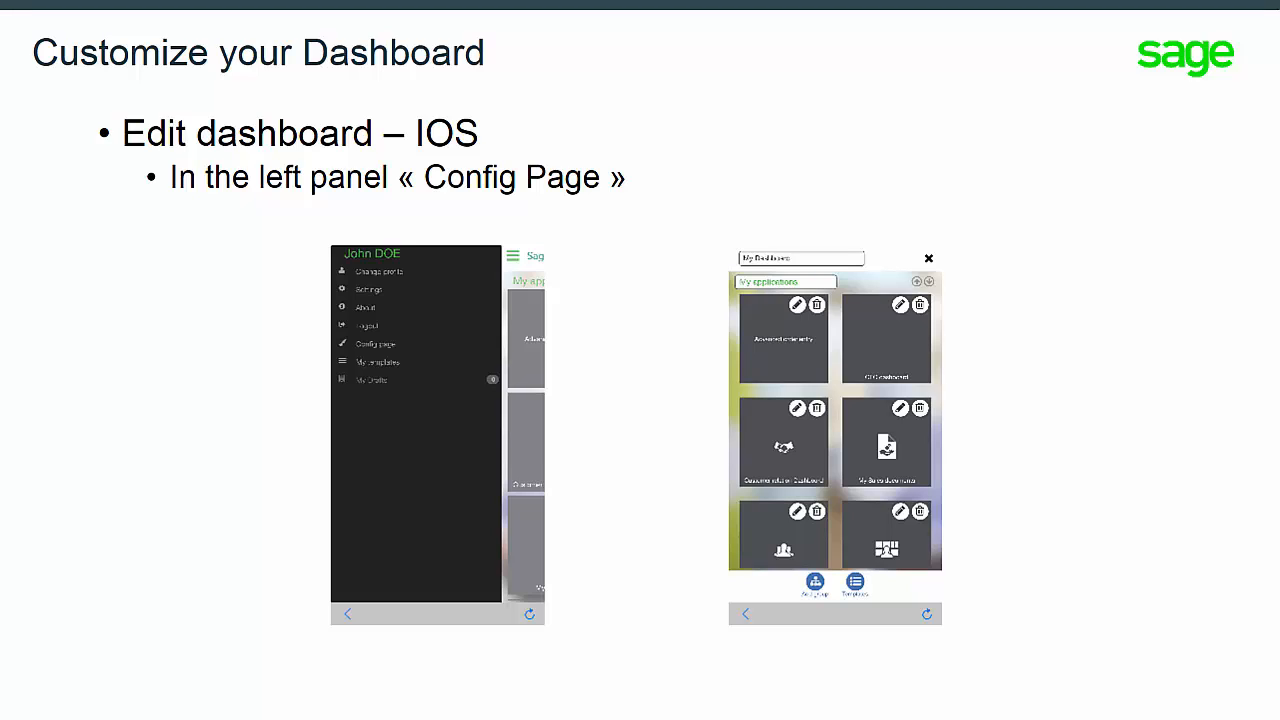
click(376, 344)
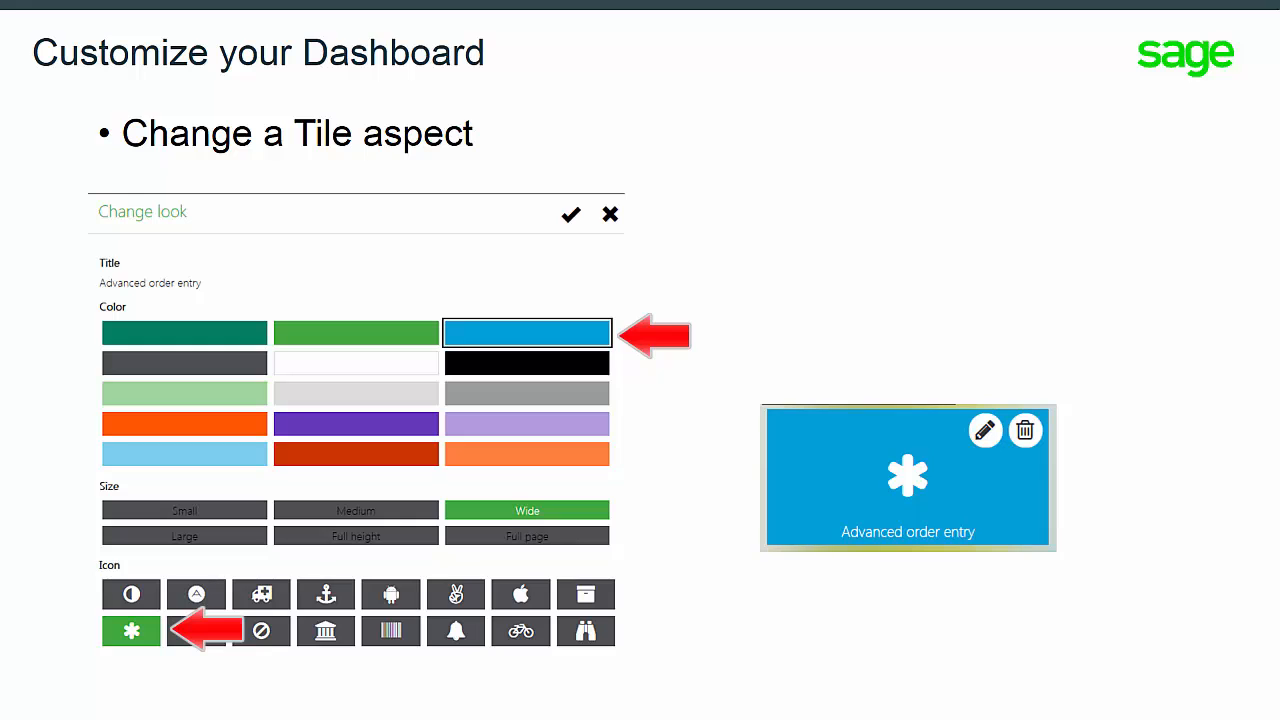
- Move on from the Change look slide to the slide on adding new tiles
click(572, 214)
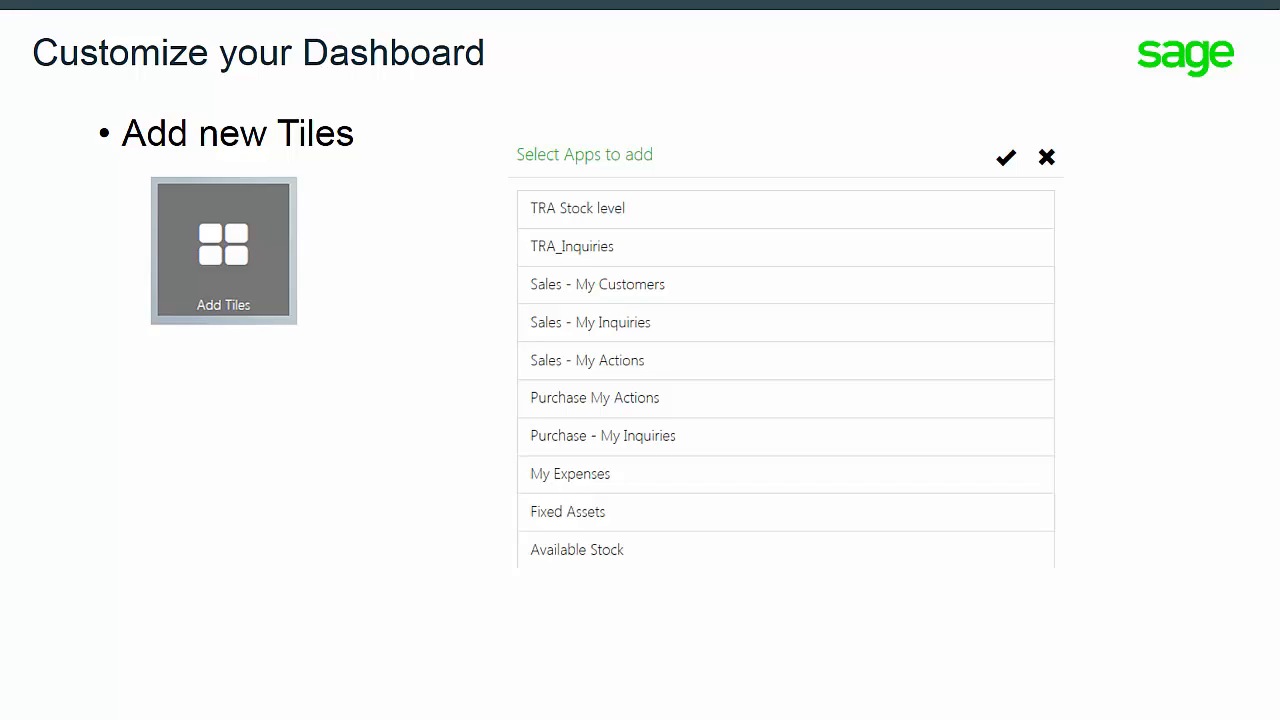
- Point out Add Tiles and the check mark confirming the selected apps
click(224, 250)
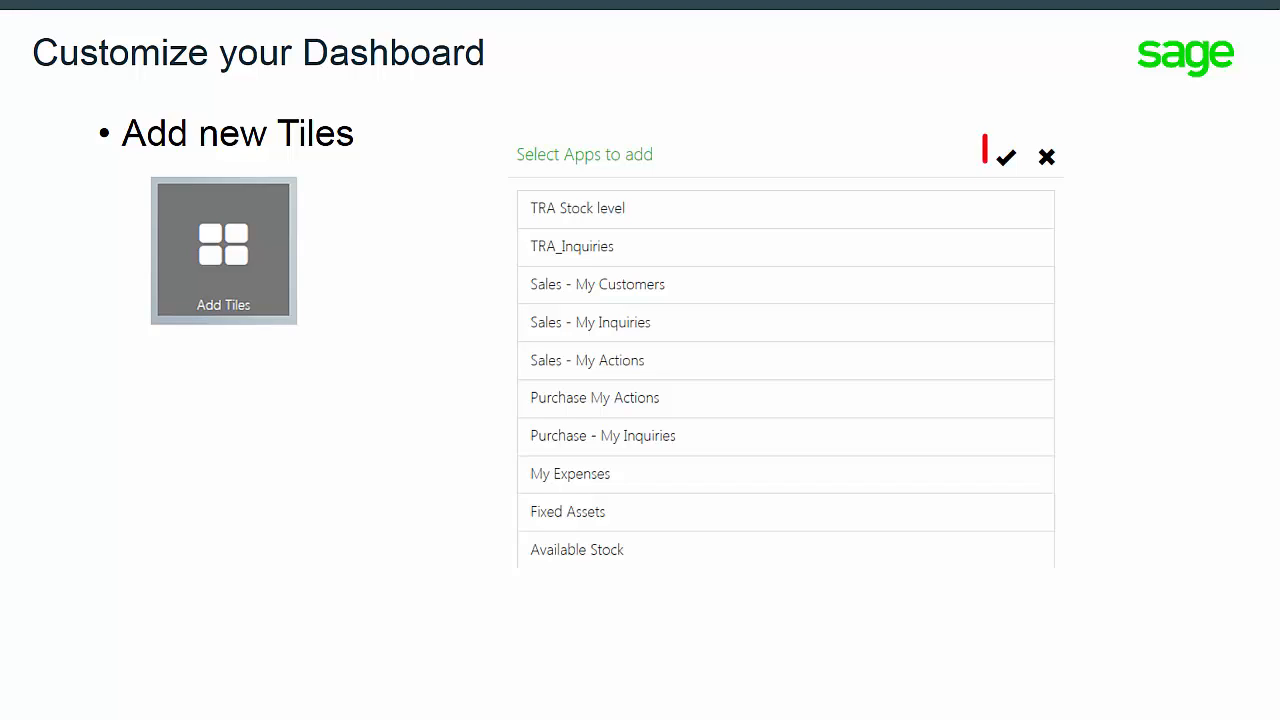
click(1006, 156)
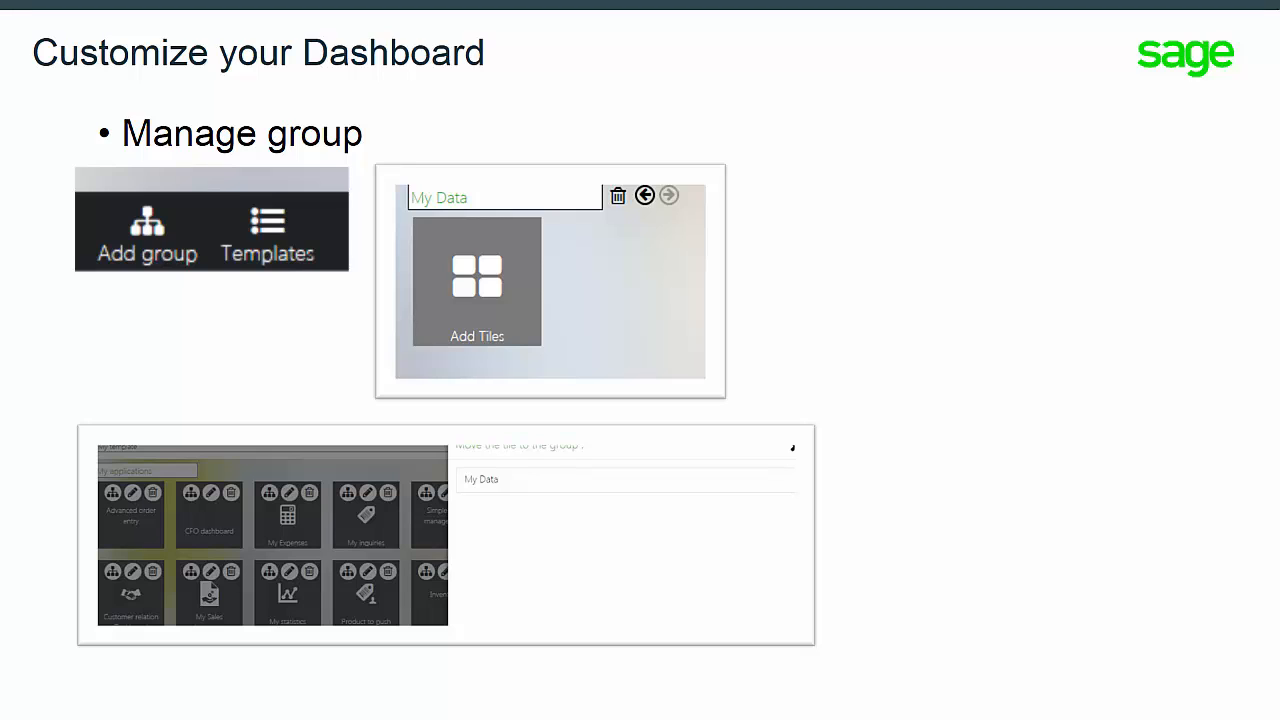
- Highlight Add group, the title field holding 'My Data', and adding tiles to the group
click(146, 230)
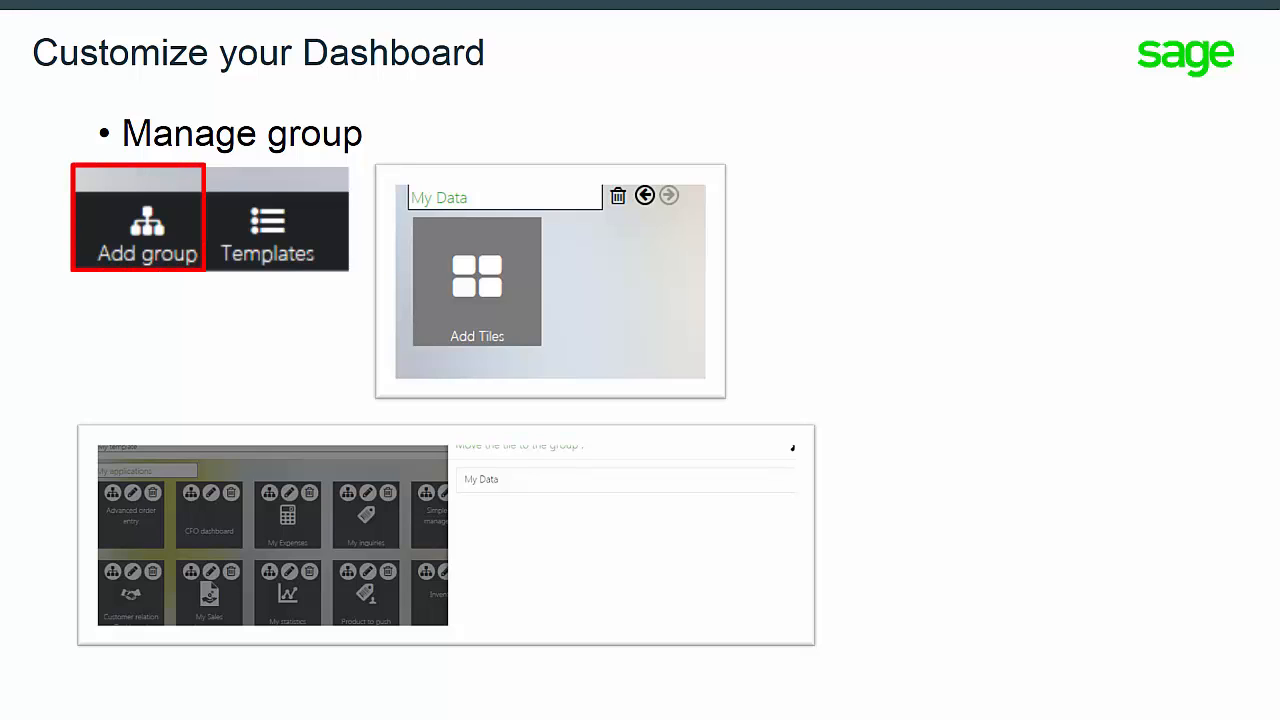
click(496, 198)
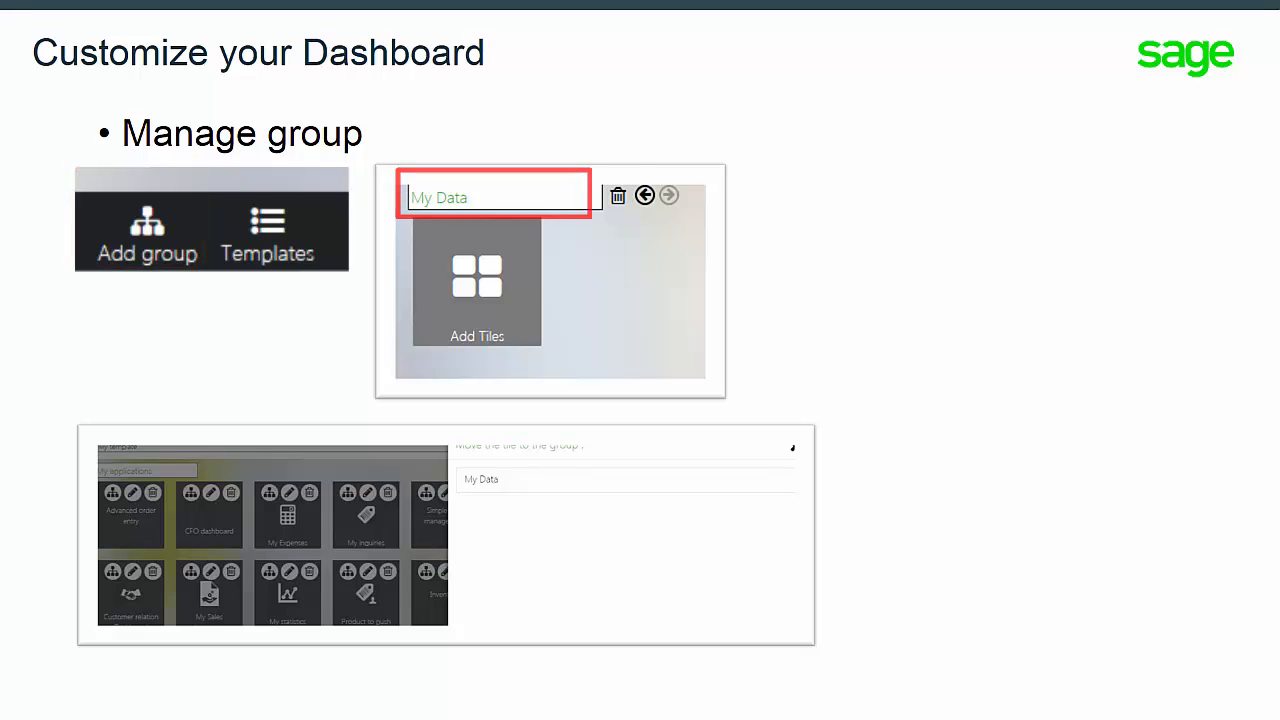
click(616, 196)
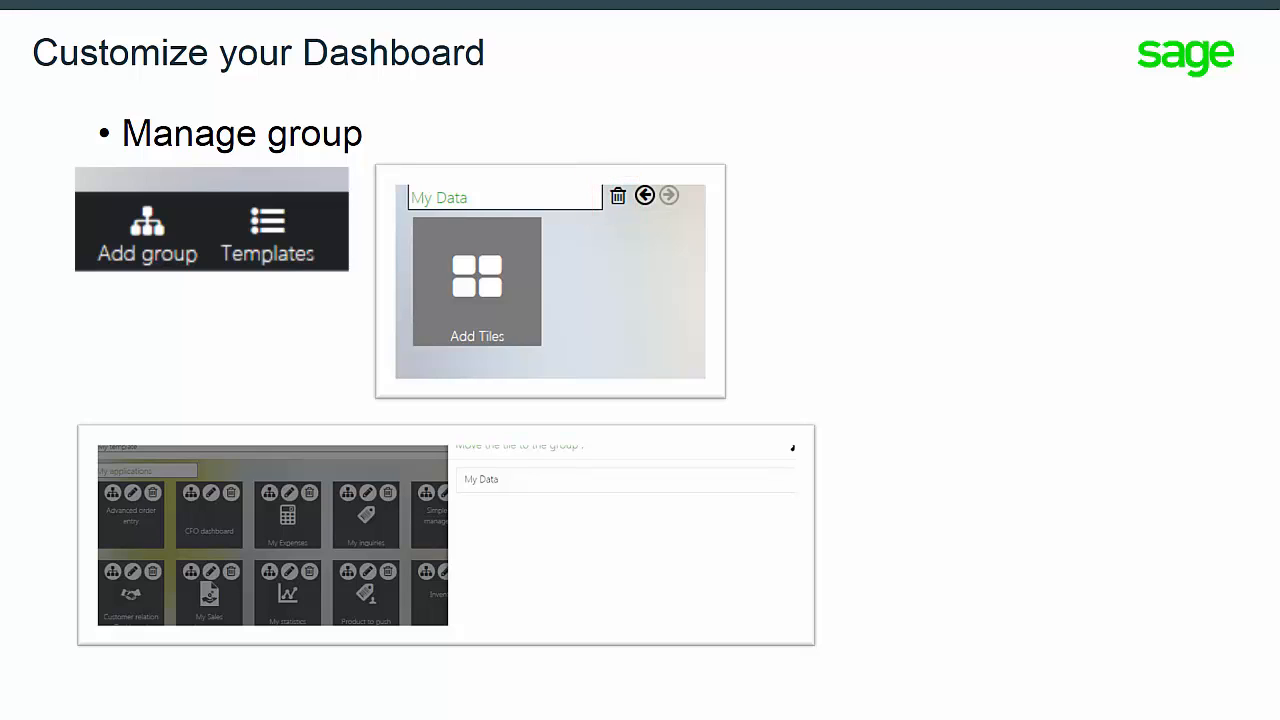
click(476, 284)
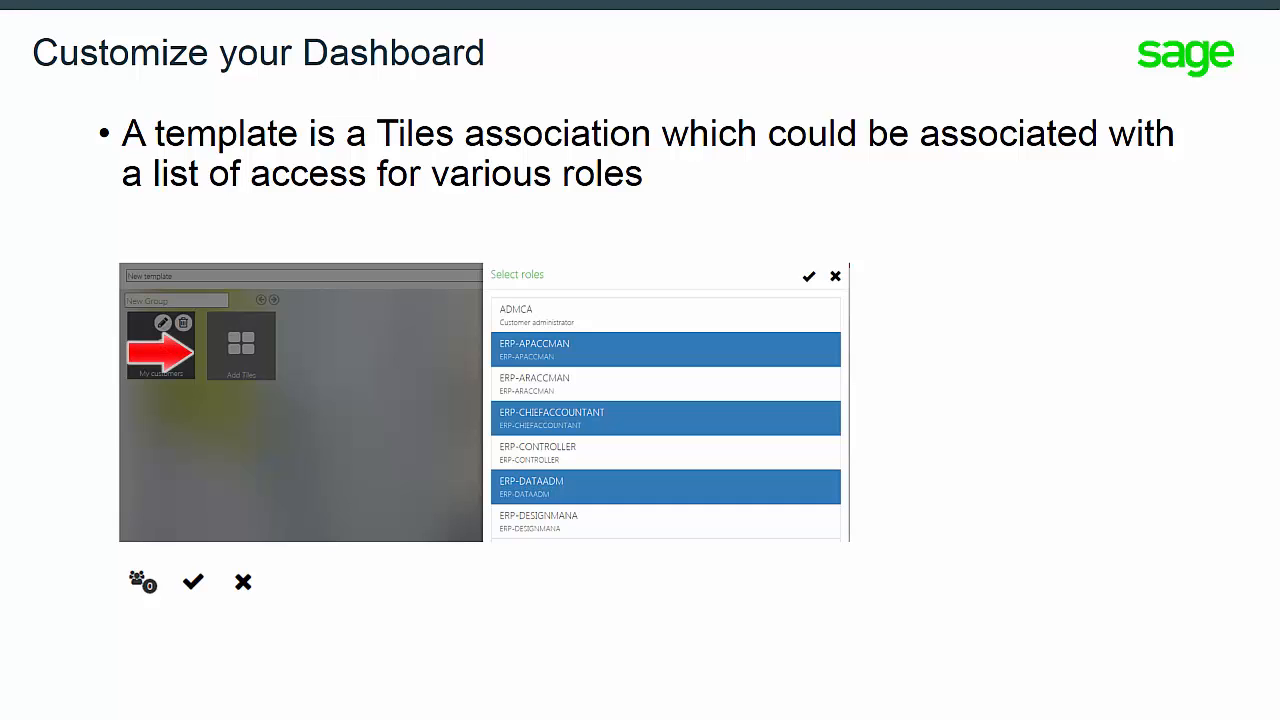
- Highlight confirming the template, assigning roles, and the note on templates without roles
click(192, 580)
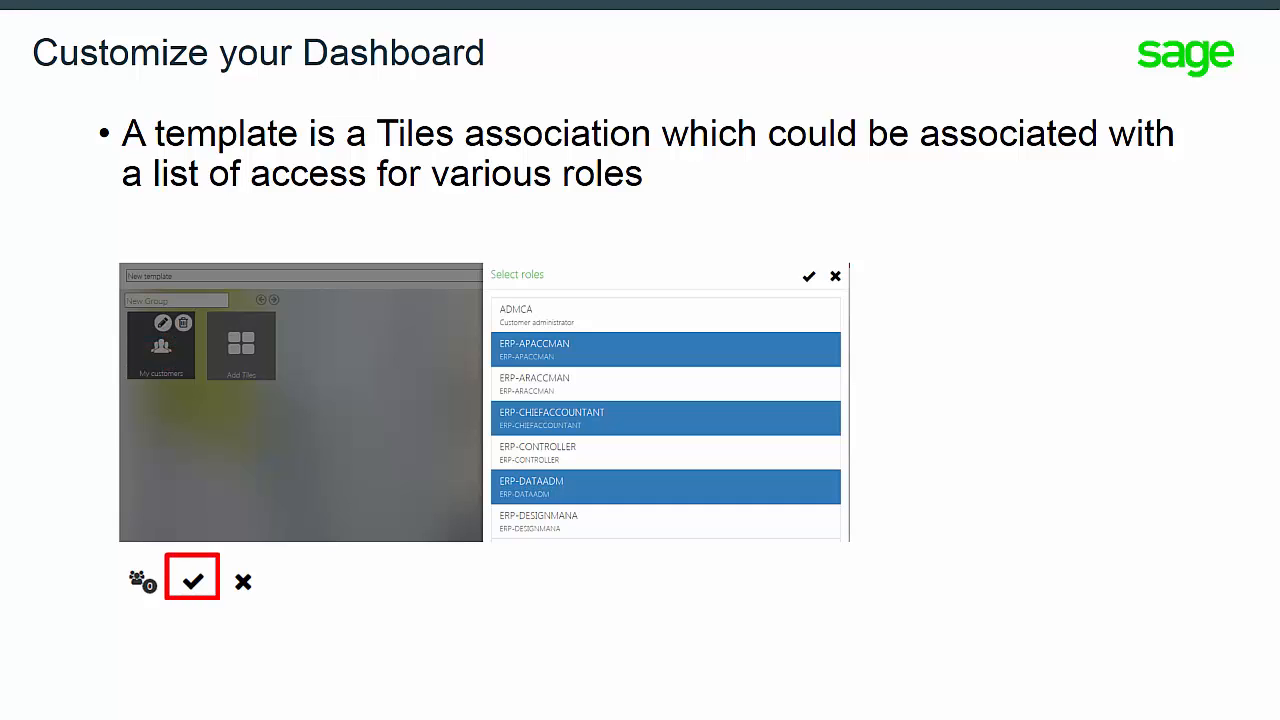
click(192, 580)
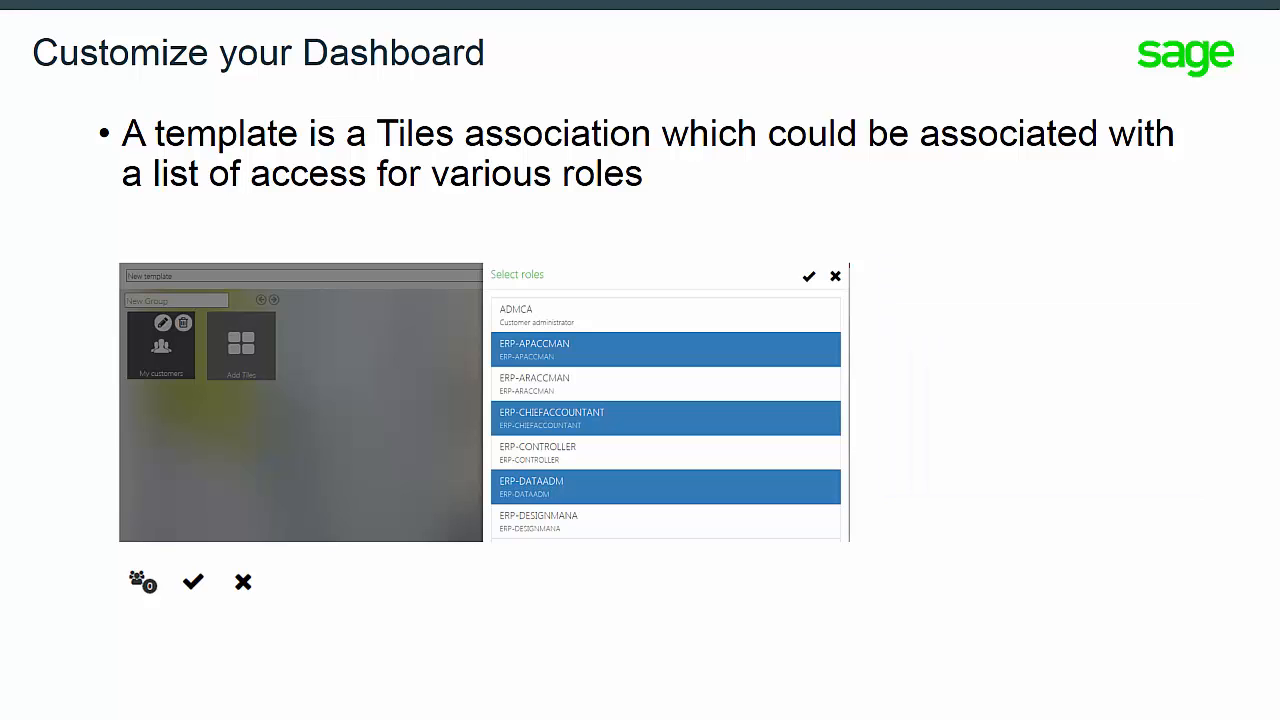
click(140, 580)
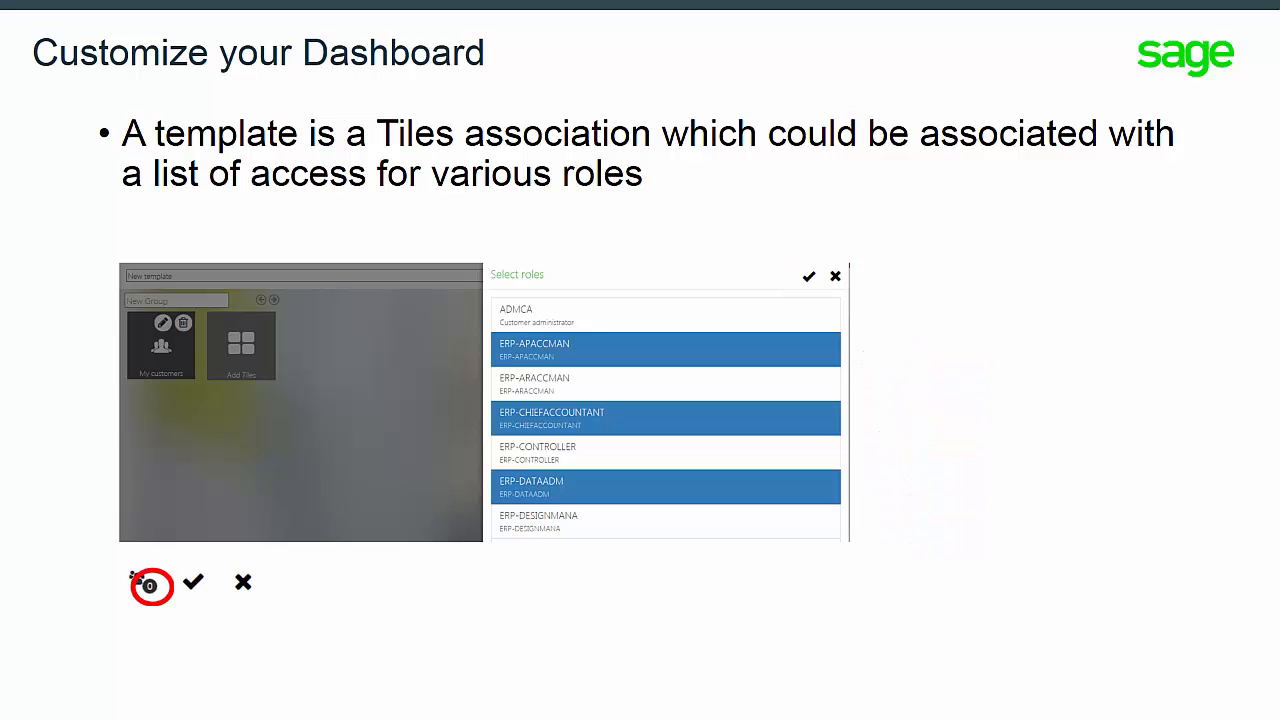
click(152, 584)
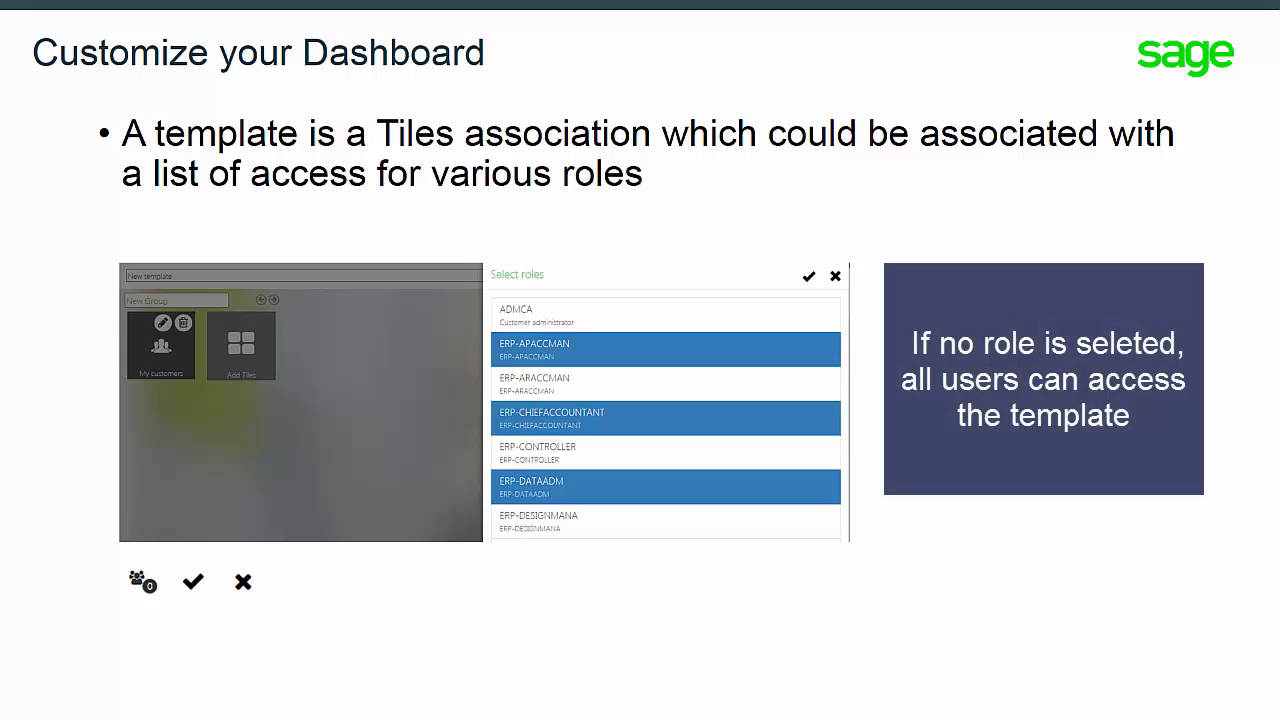
click(808, 276)
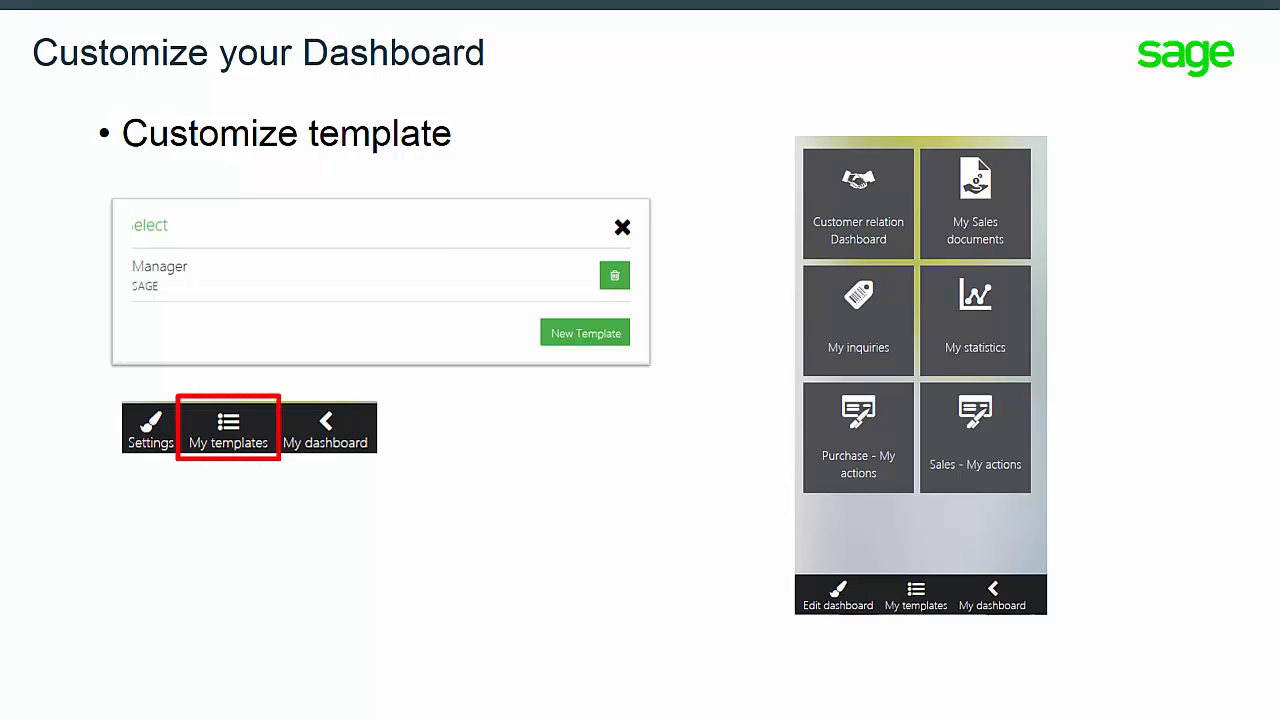
- Point out My templates in the bottom bar and the Manager template list with New Template
click(228, 428)
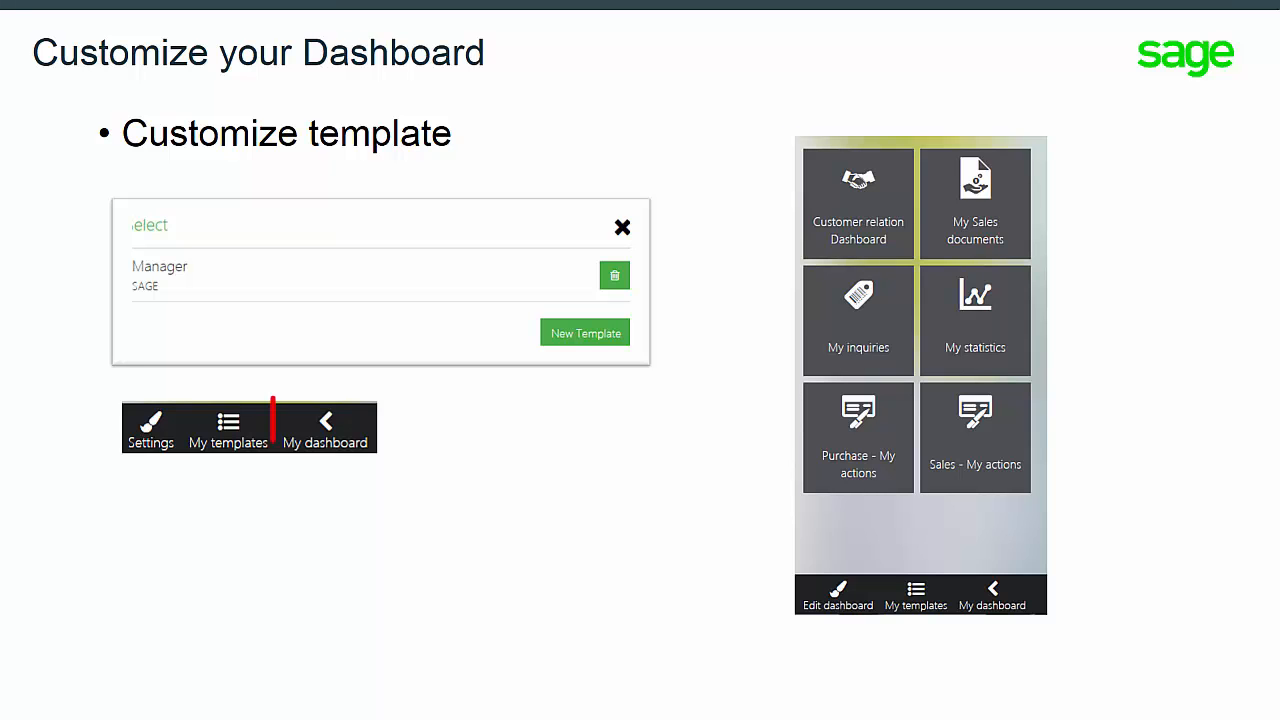
click(324, 426)
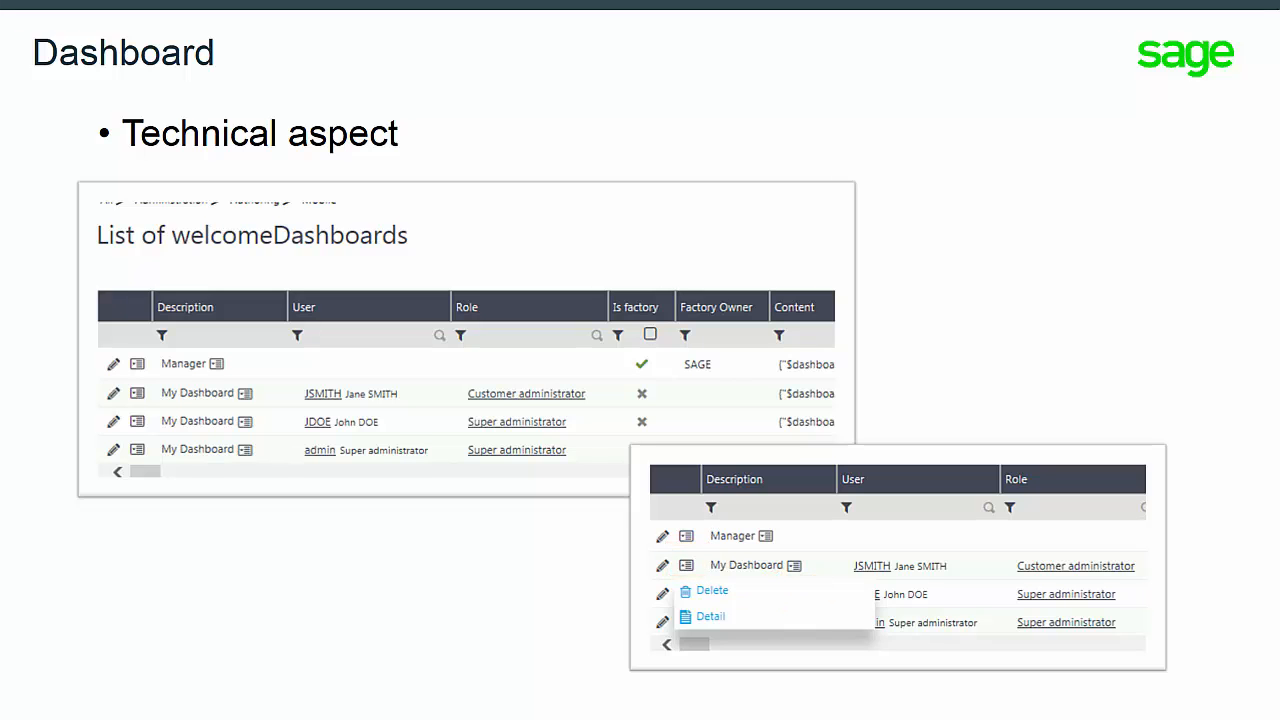
- Advance to the 'Technical aspect and role' slide listing the Mobile applications
key(Right)
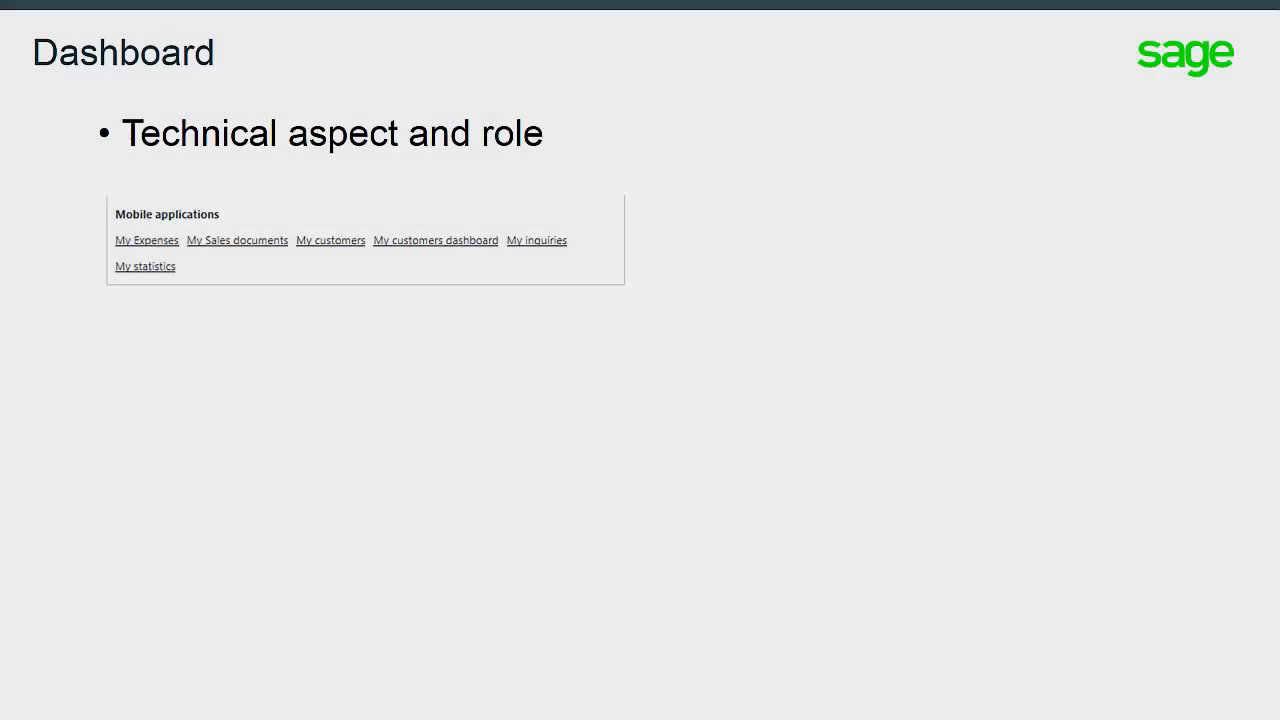